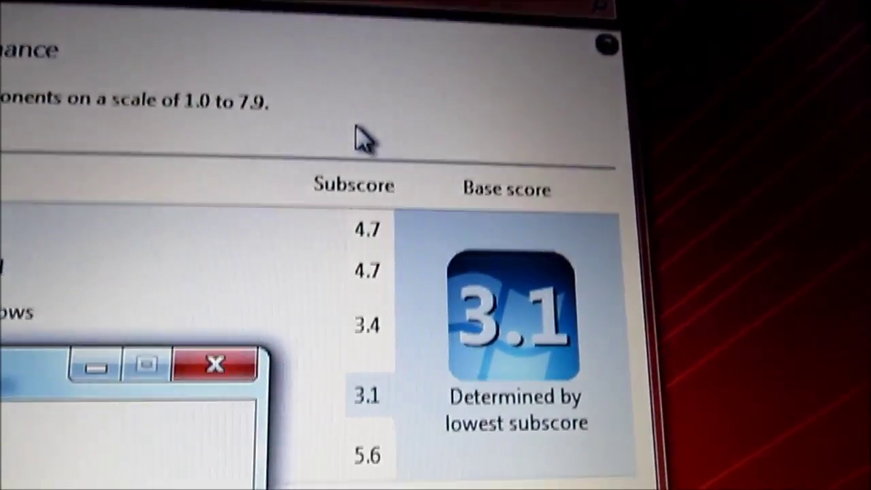
scroll(down, 3)
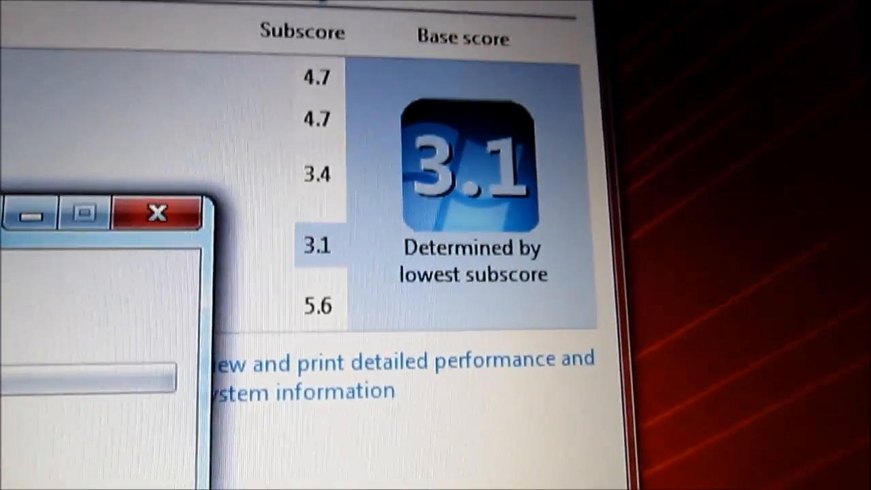